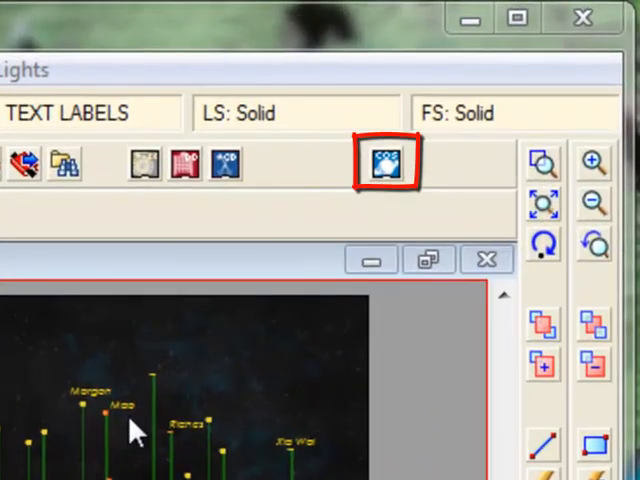
# Step: Begin a new drawing via File > New, discarding changes to the current map
pyautogui.click(198, 456)
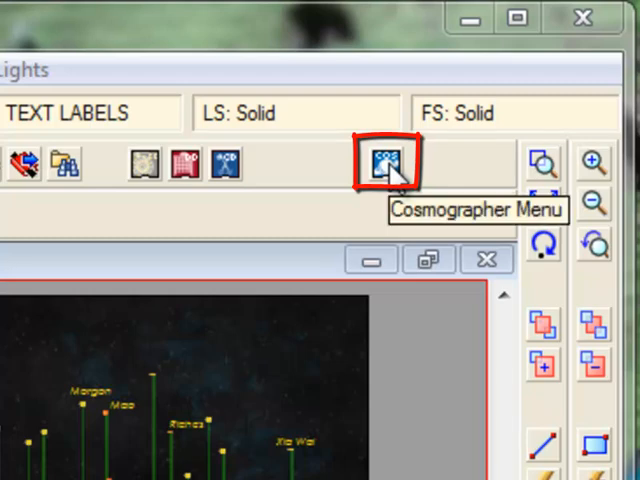
pyautogui.click(384, 164)
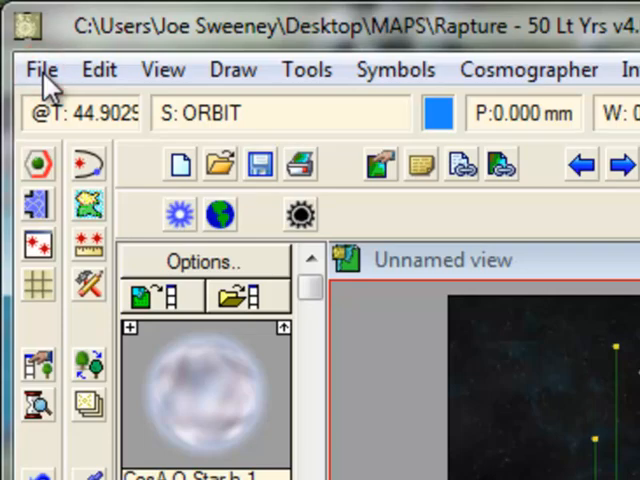
pyautogui.click(42, 68)
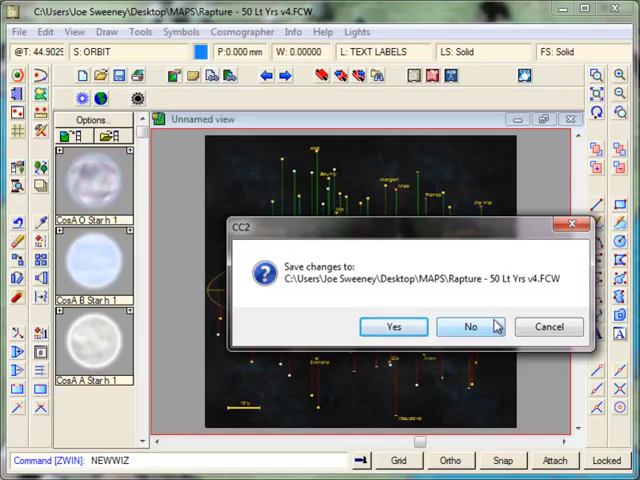
pyautogui.click(472, 328)
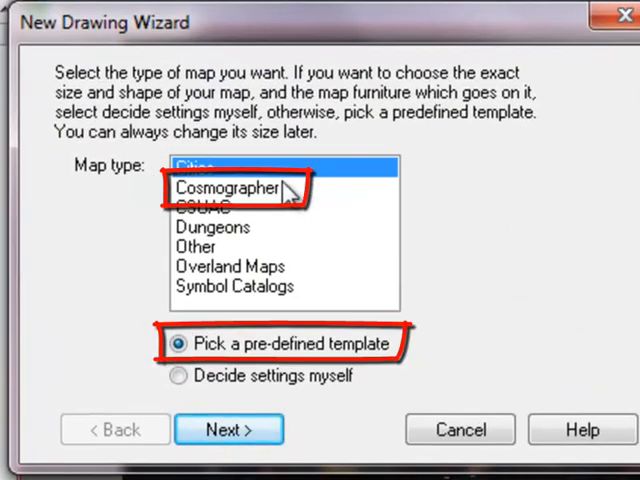
# Step: Choose Cosmographer with a pre-defined template and continue to the template list
pyautogui.click(230, 188)
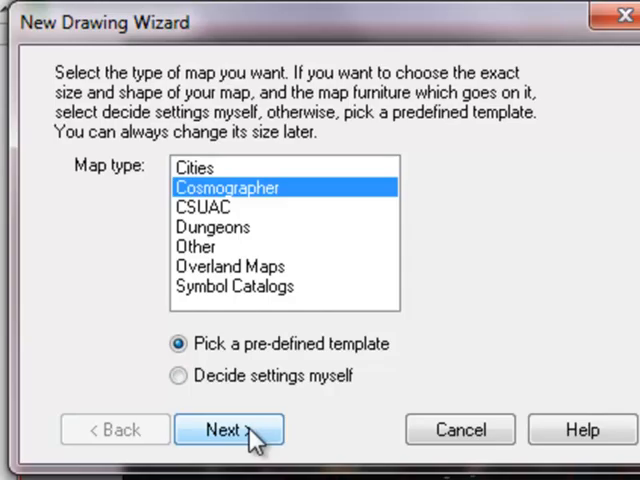
pyautogui.click(228, 428)
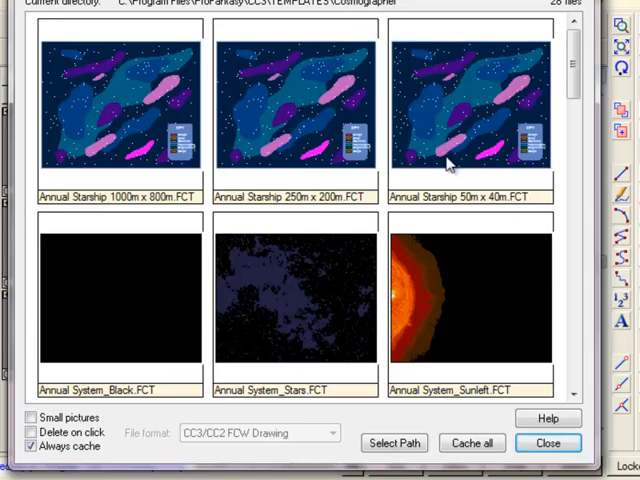
# Step: Browse down the Cosmographer template gallery toward the Traveller Large System Bitmap template
pyautogui.scroll(-3)
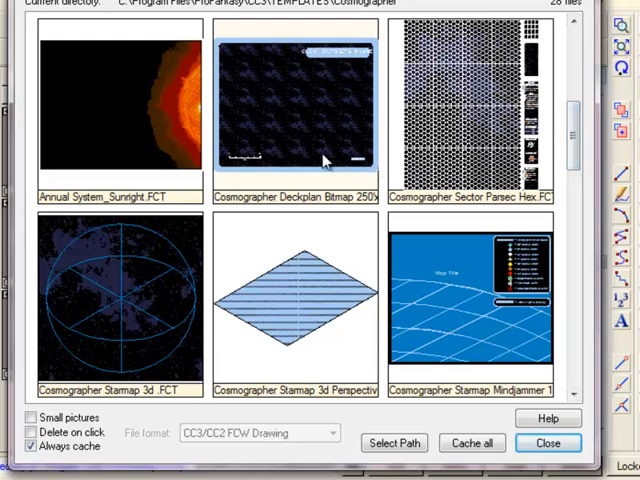
pyautogui.moveTo(404, 110)
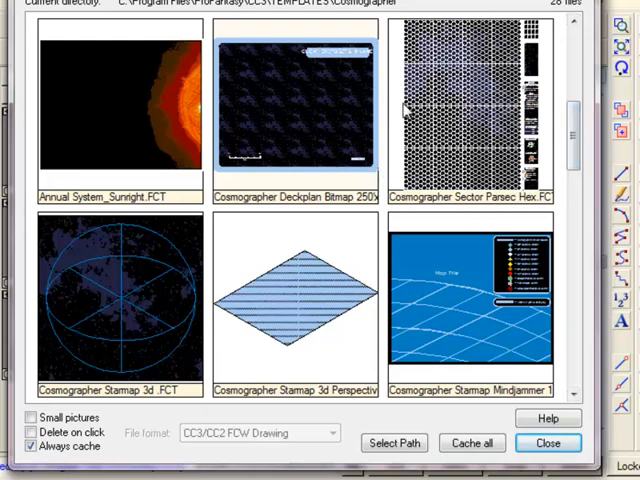
pyautogui.scroll(-3)
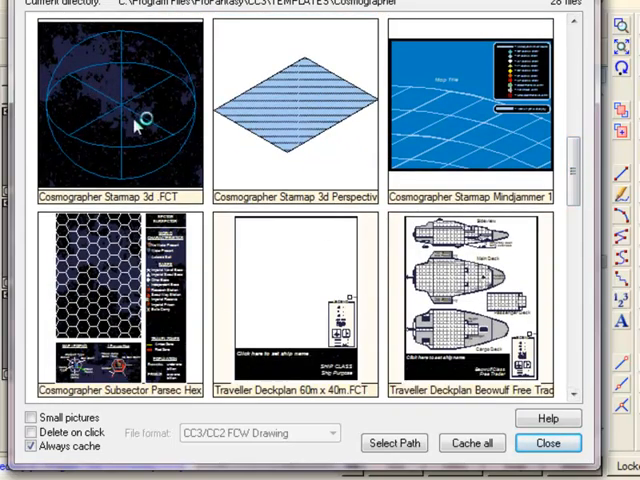
pyautogui.moveTo(210, 156)
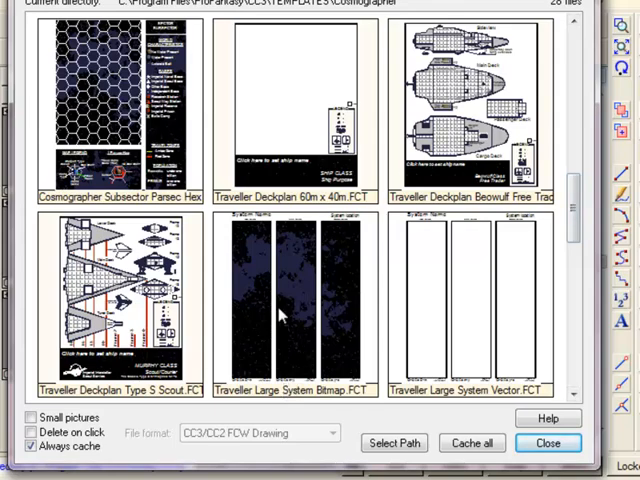
pyautogui.moveTo(570, 204)
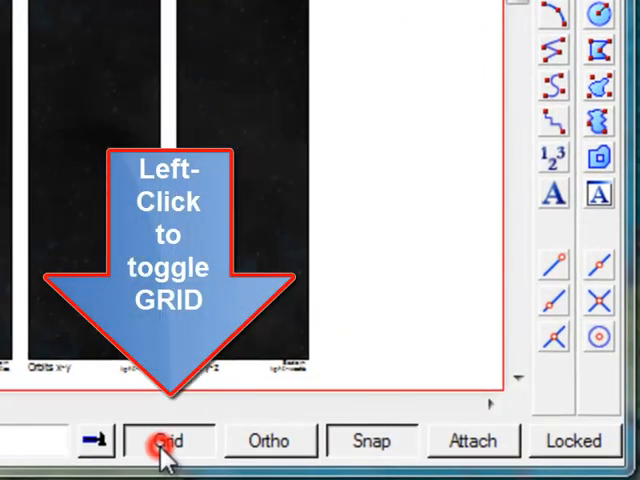
# Step: Turn the grid on and confirm the '1 unit, 2 snap' grid system
pyautogui.click(168, 440)
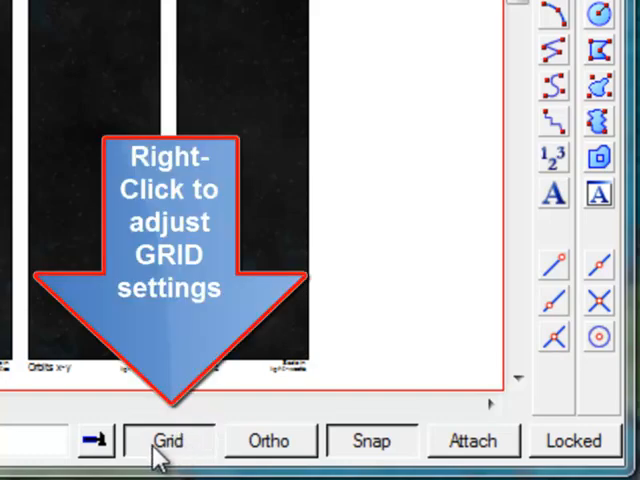
pyautogui.rightClick(164, 440)
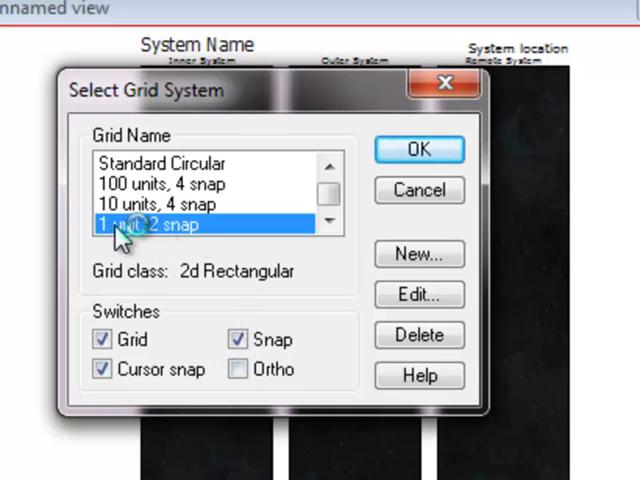
pyautogui.moveTo(276, 238)
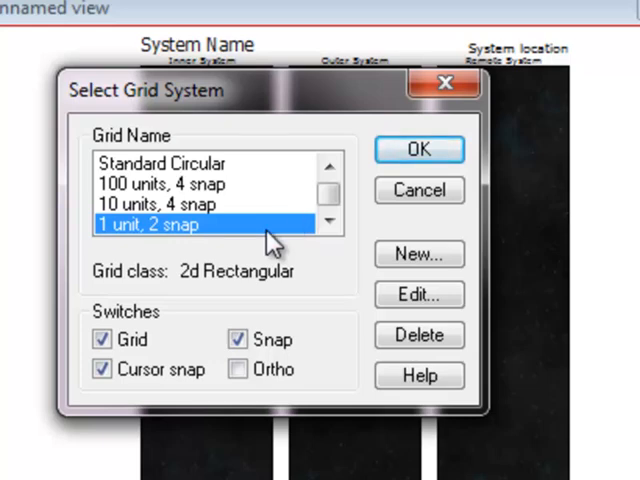
pyautogui.moveTo(264, 250)
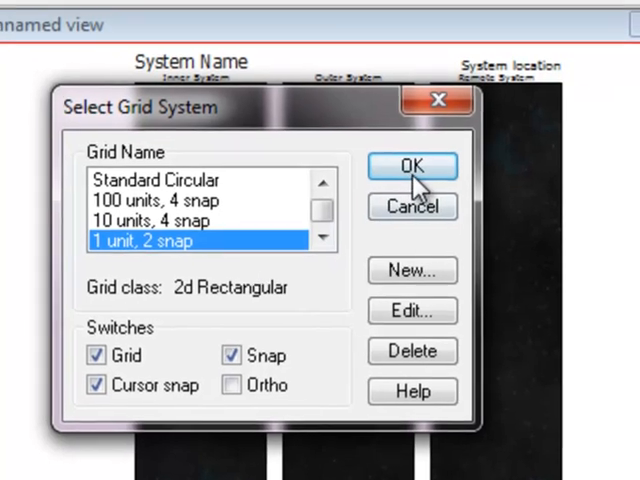
pyautogui.click(412, 166)
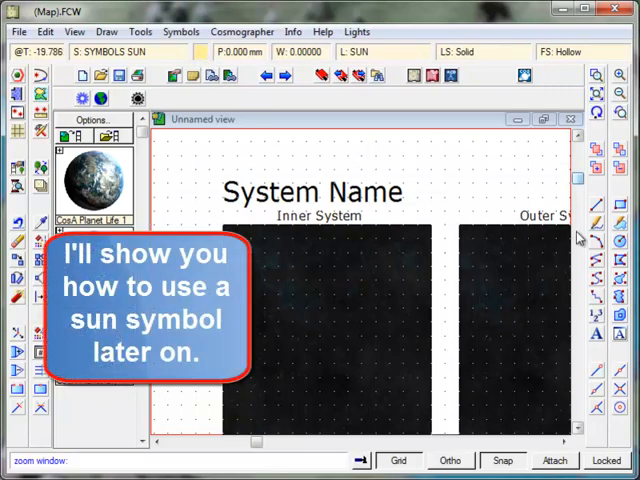
pyautogui.moveTo(338, 276)
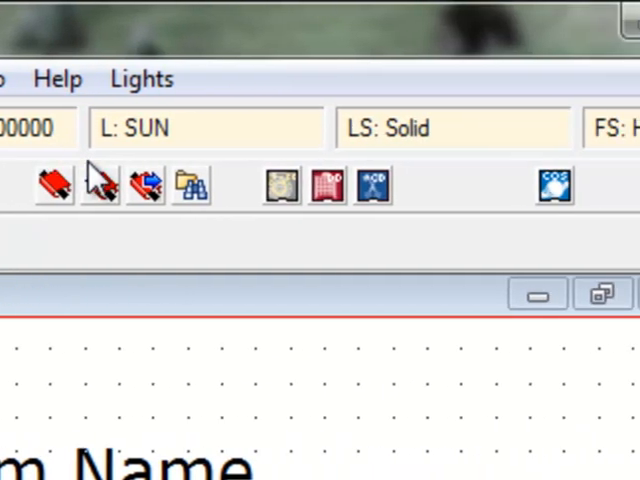
# Step: Switch to the circle tool to draw the sun in the Inner System panel
pyautogui.click(150, 128)
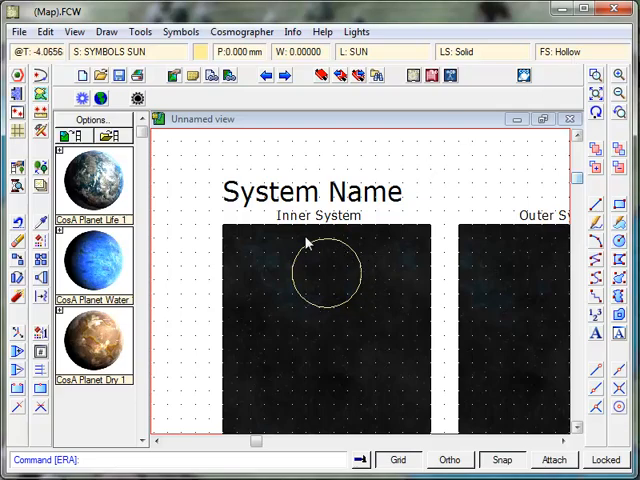
pyautogui.moveTo(308, 244)
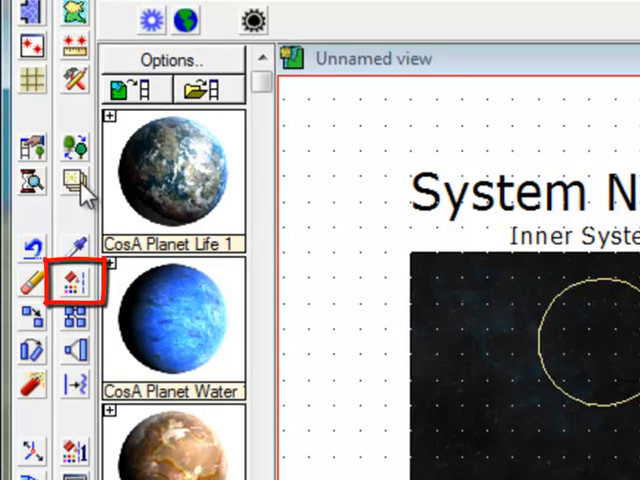
pyautogui.moveTo(70, 284)
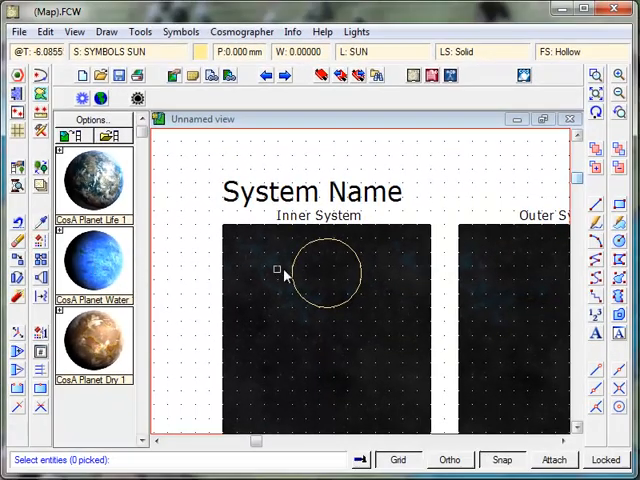
# Step: Select the sun circle and change its fill style to Solid in Change Properties
pyautogui.click(360, 266)
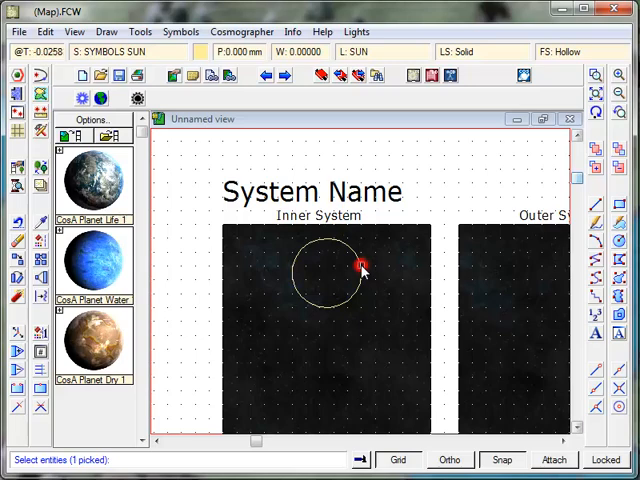
pyautogui.rightClick(360, 268)
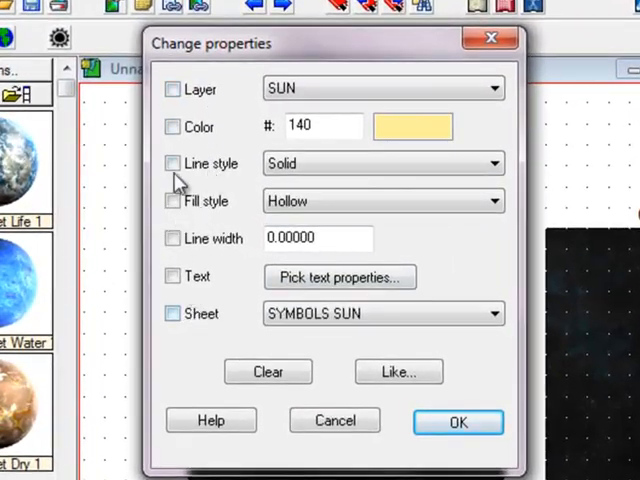
pyautogui.click(318, 126)
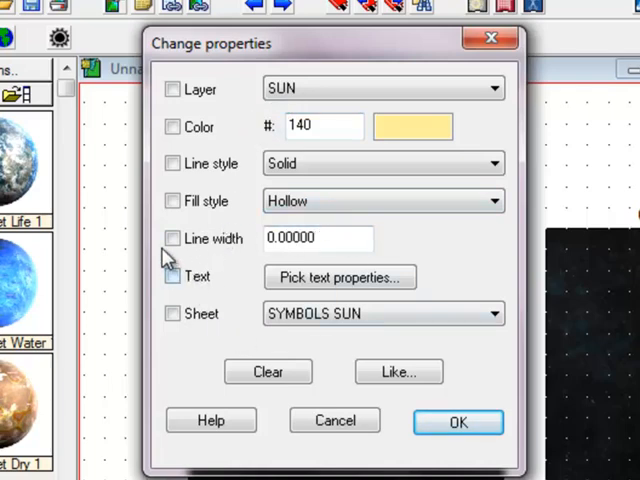
pyautogui.click(172, 200)
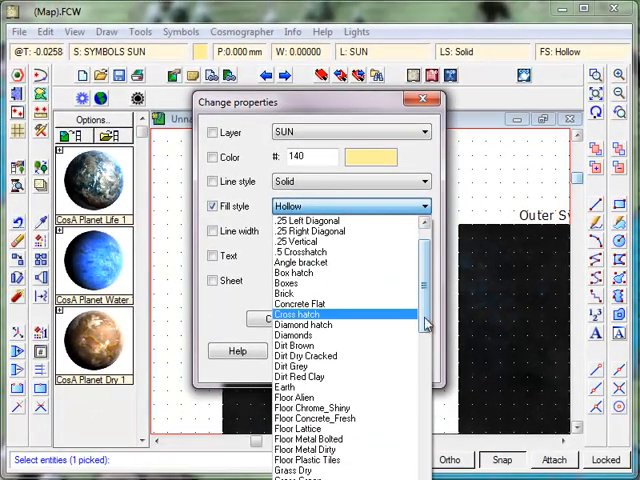
pyautogui.scroll(-3)
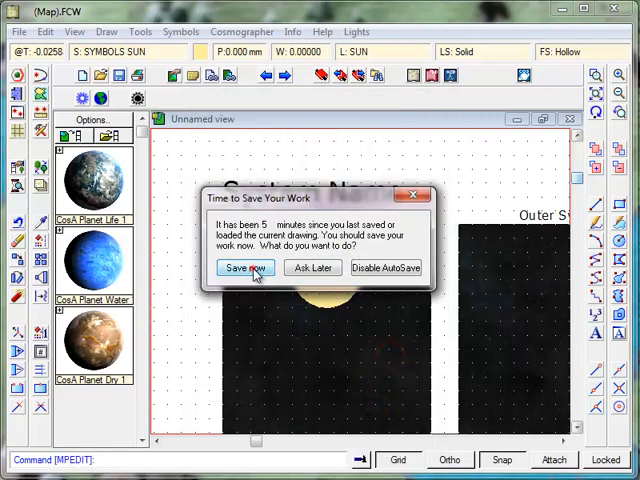
# Step: Save the drawing now under the new name 'Brilliance Star System'
pyautogui.click(244, 268)
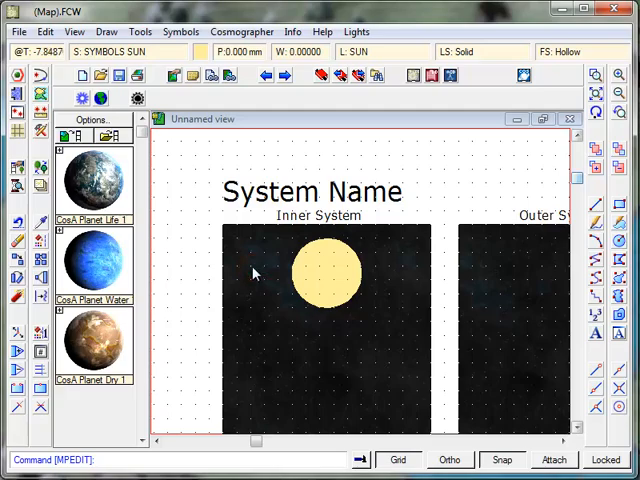
pyautogui.click(16, 32)
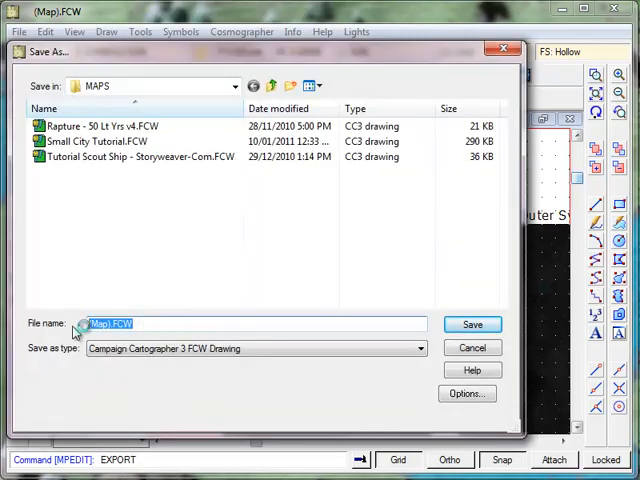
pyautogui.write('Brilliance')
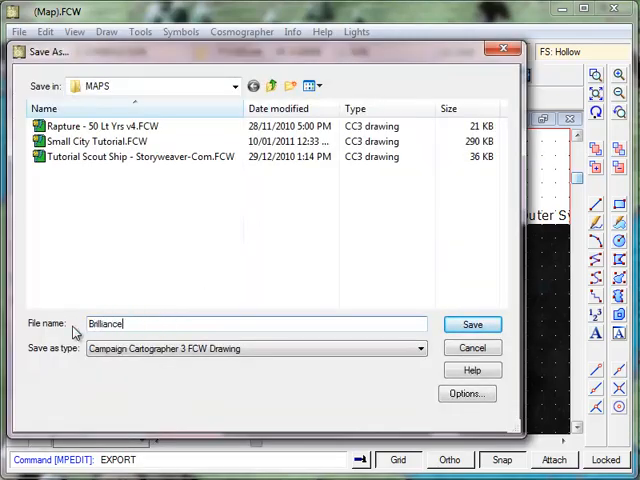
pyautogui.write('Star System')
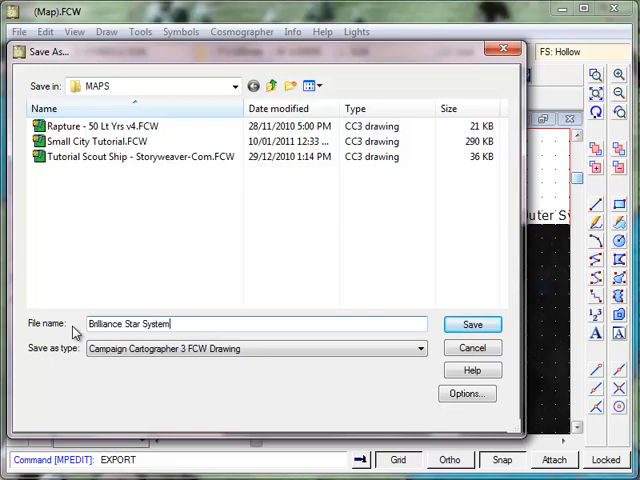
pyautogui.click(472, 324)
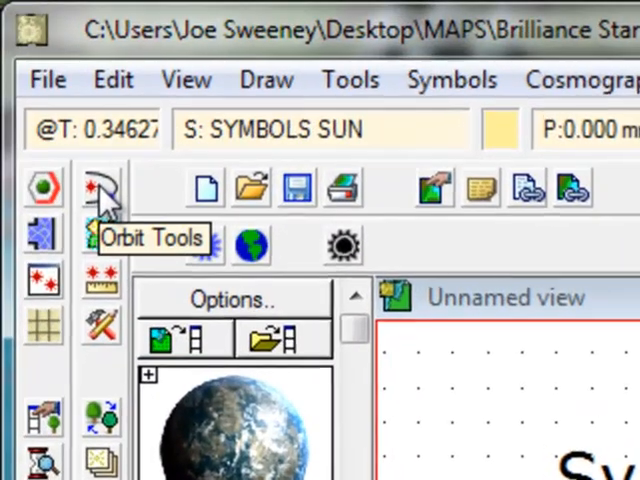
# Step: Draw orbit circles with Orbit Tools, centred on the yellow sun
pyautogui.click(100, 188)
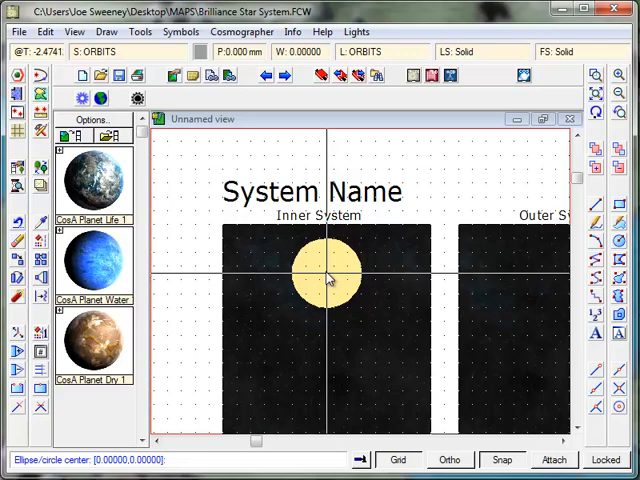
pyautogui.click(328, 274)
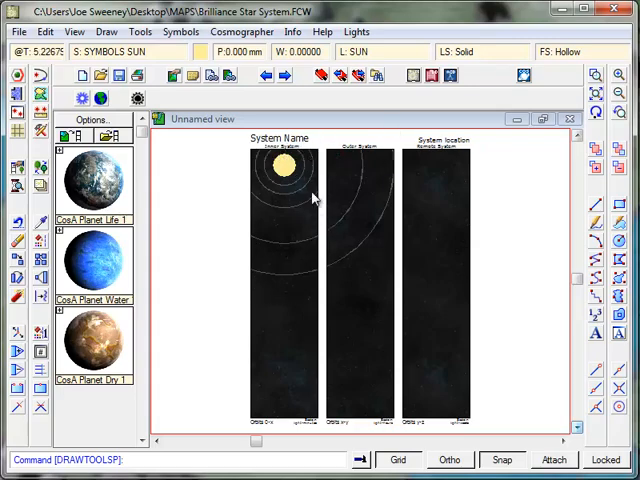
pyautogui.moveTo(258, 212)
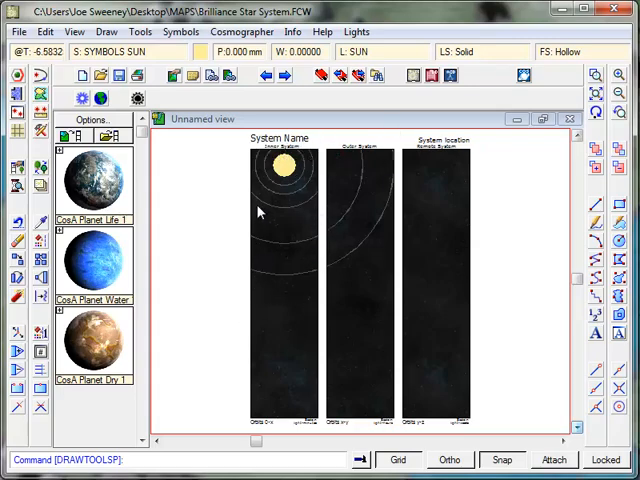